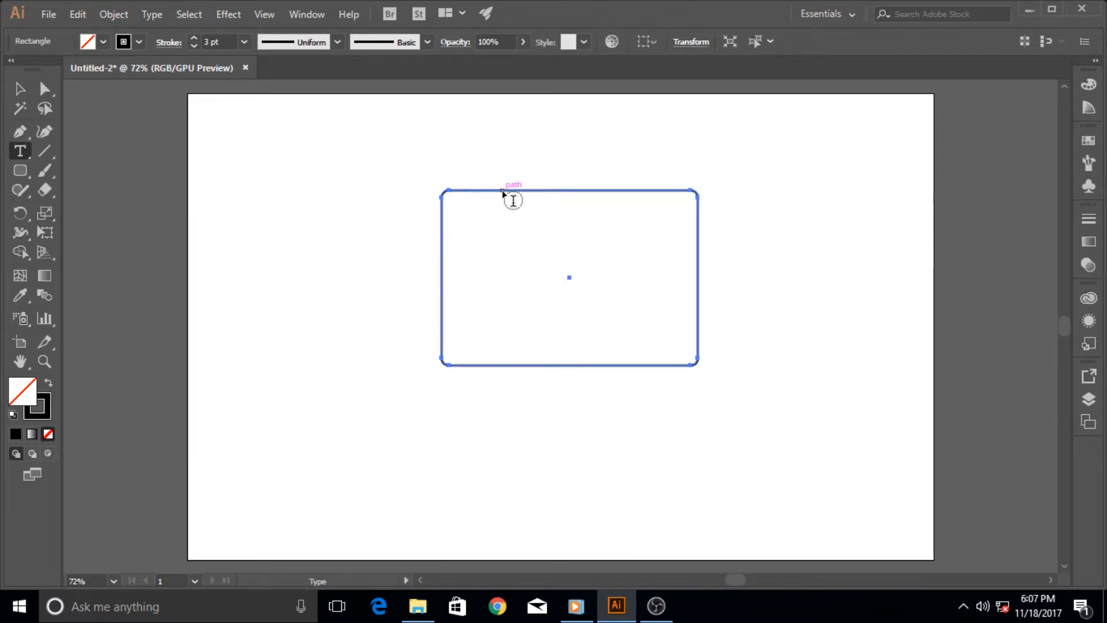
text(Text on a Path in Matters of Seconds...)
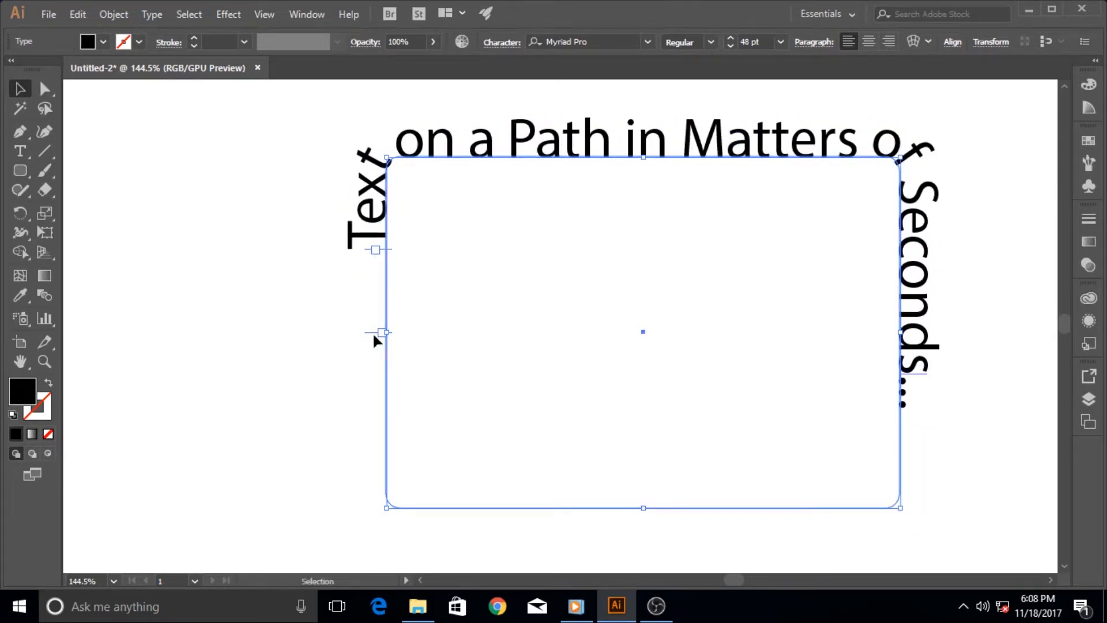
mouse_move(388, 319)
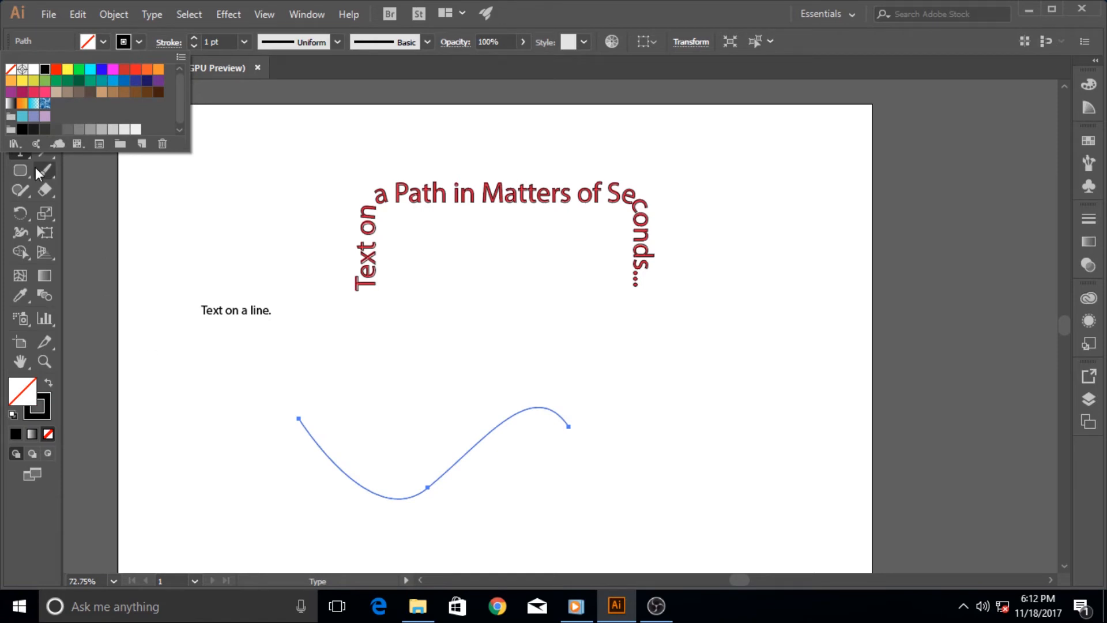
text(Text on a line very easily achived after some hurdles)
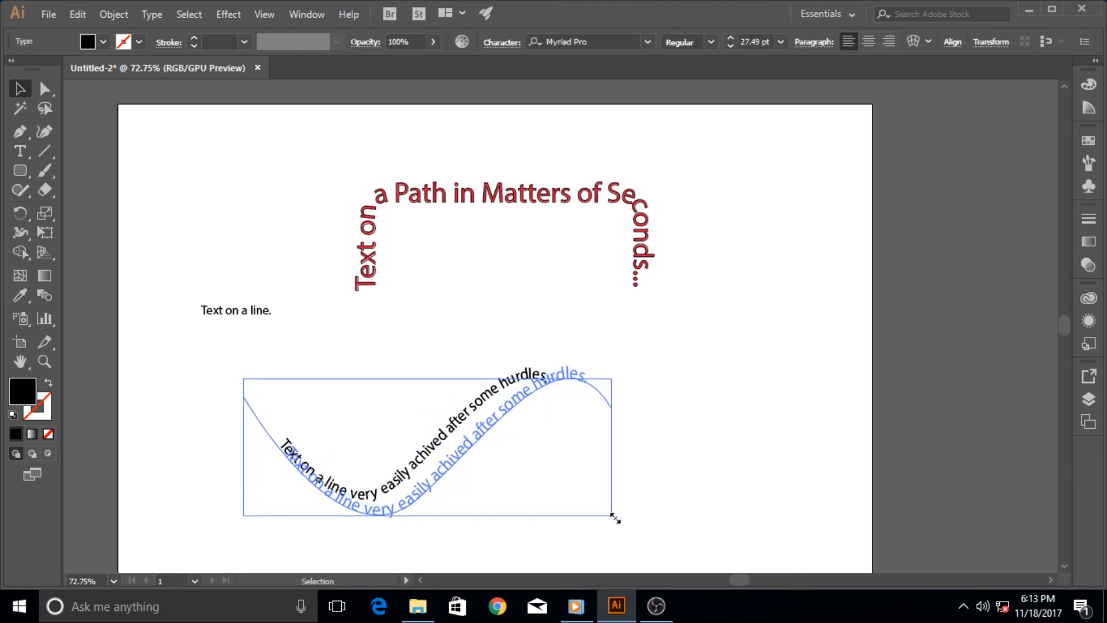